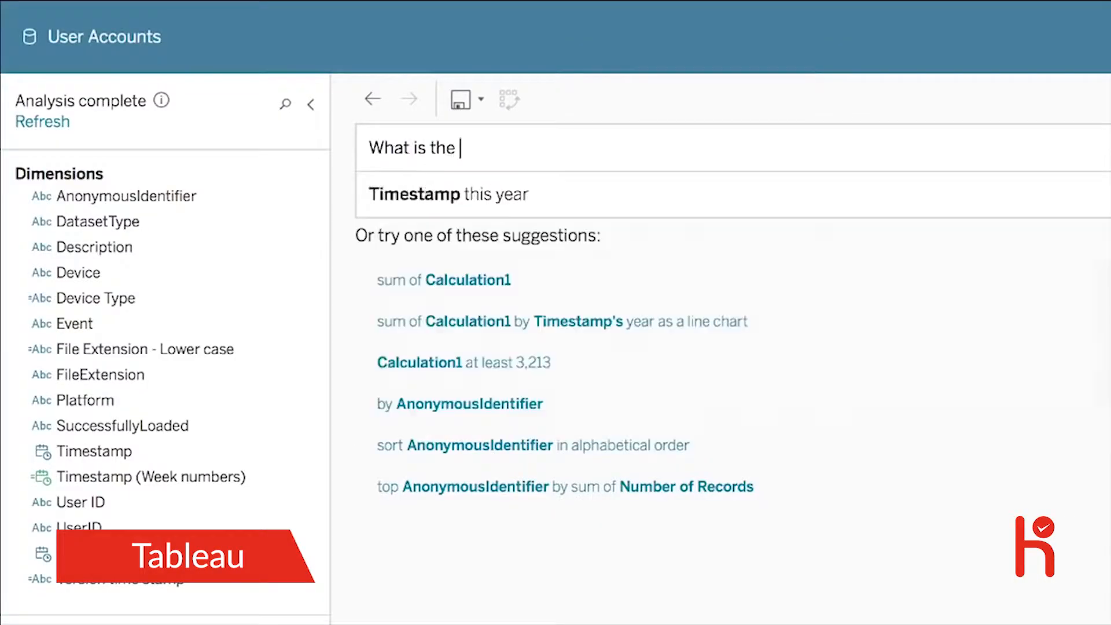
Ask Data the question 'load time by device' about the User Accounts data
type("load time by device")
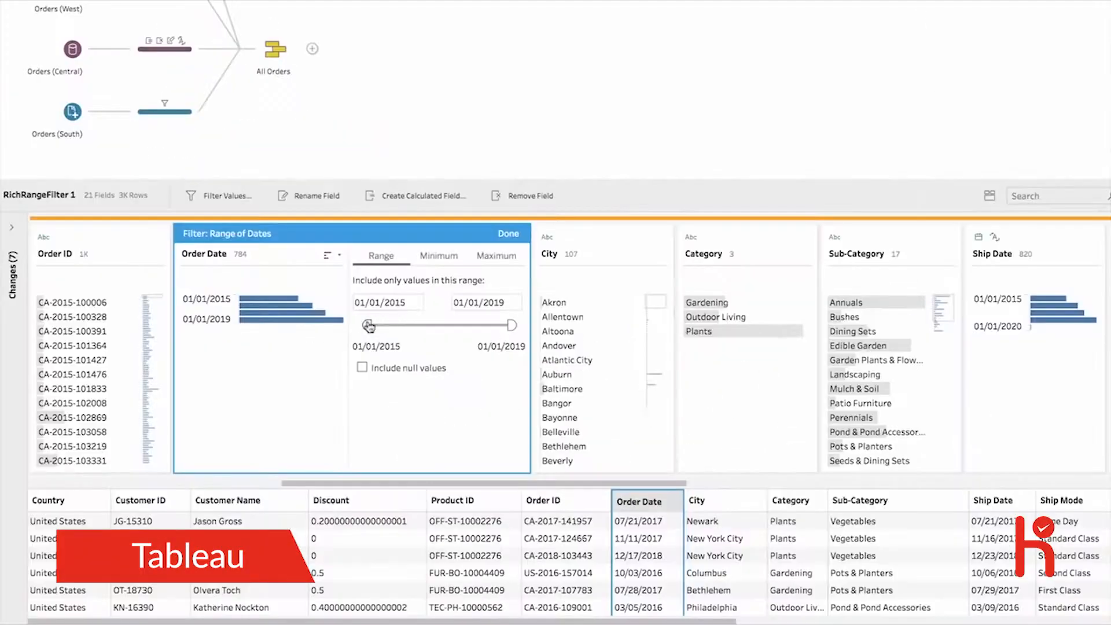
Start Order Date at 01/10/2017, then publish Home & Garden Annual Performance to Sales Metrics
left_click_drag(369, 325, 437, 327)
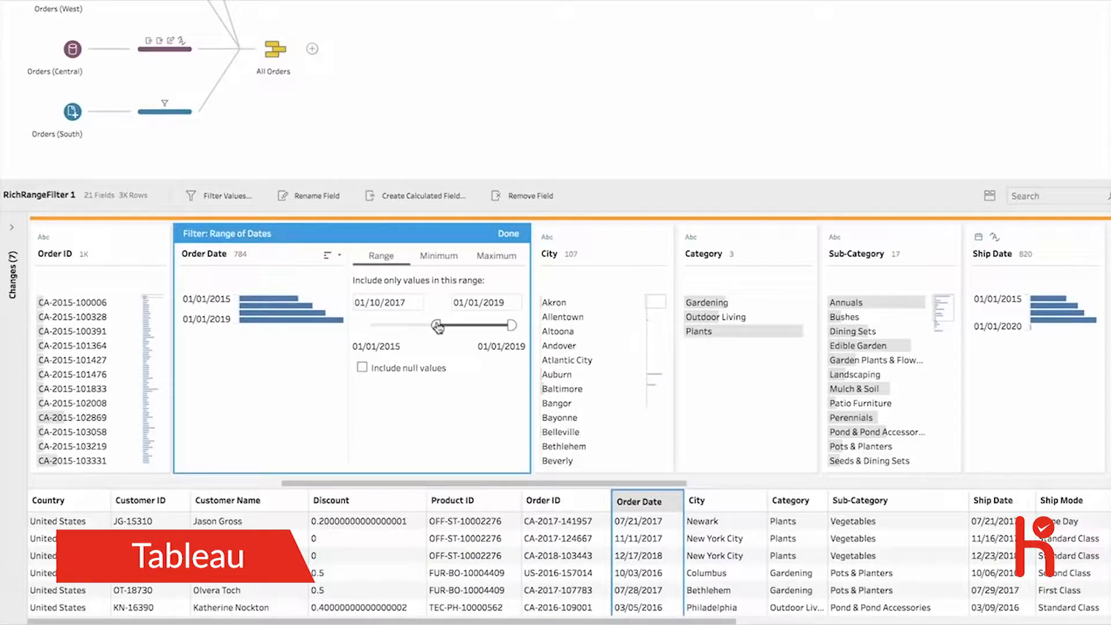
left_click(518, 107)
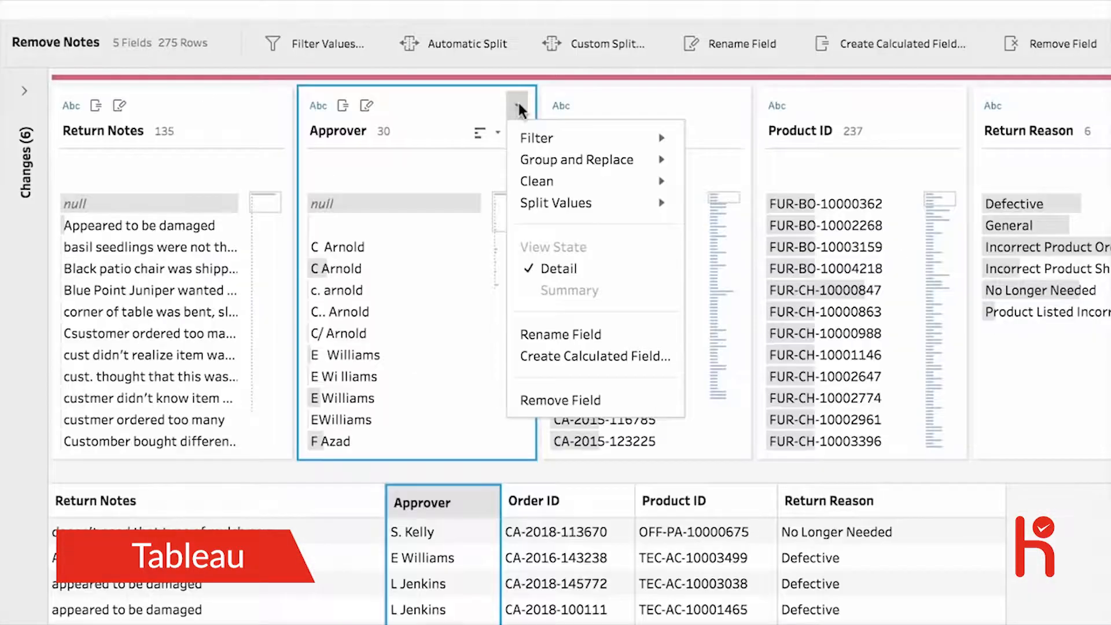
left_click(576, 159)
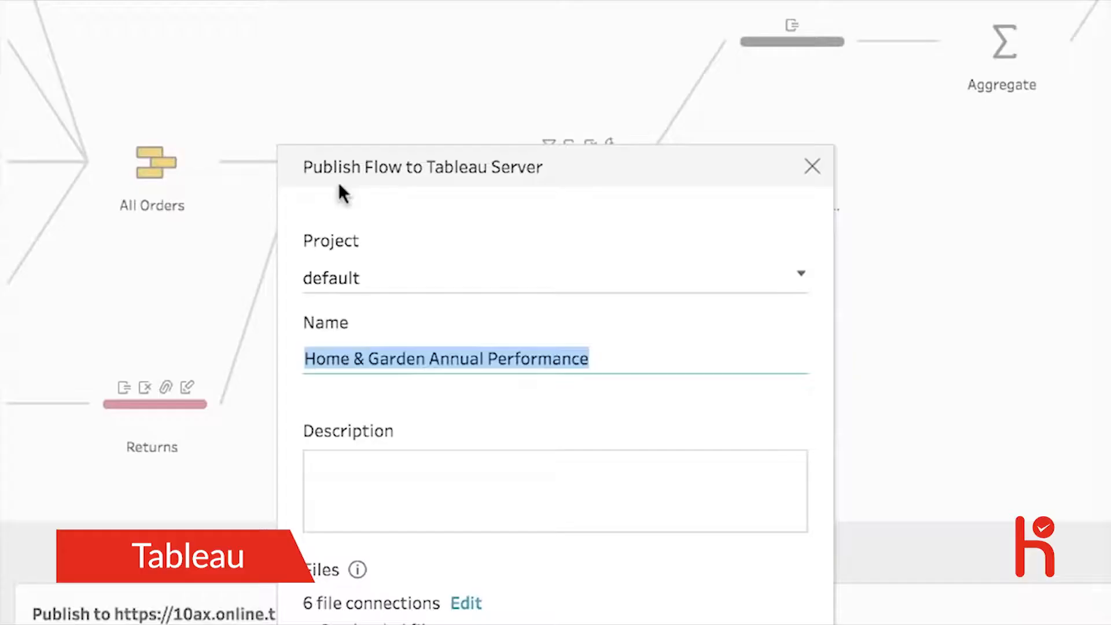
left_click(553, 272)
type("Flow for annual s")
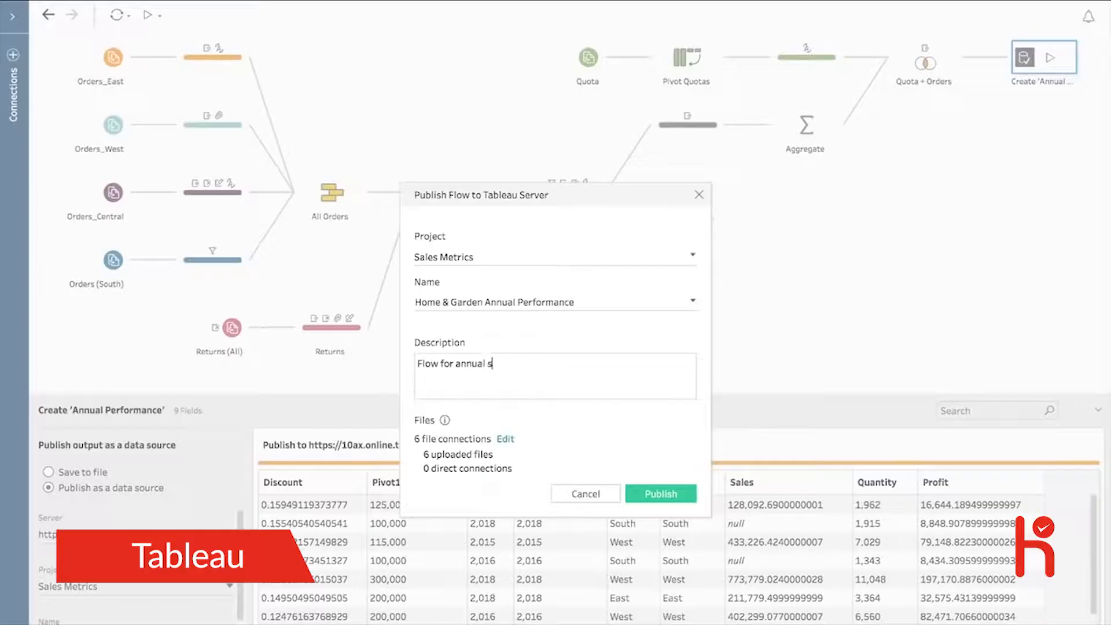
left_click(659, 493)
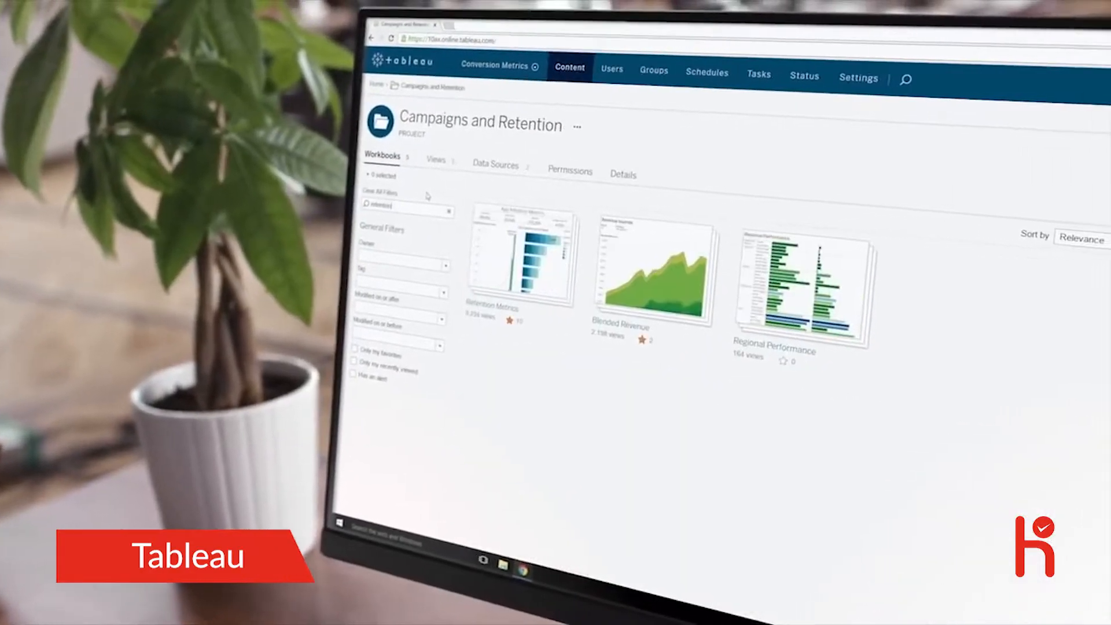
Show the Show Me chart-type gallery for Device, with the treemap option highlighted
left_click(520, 255)
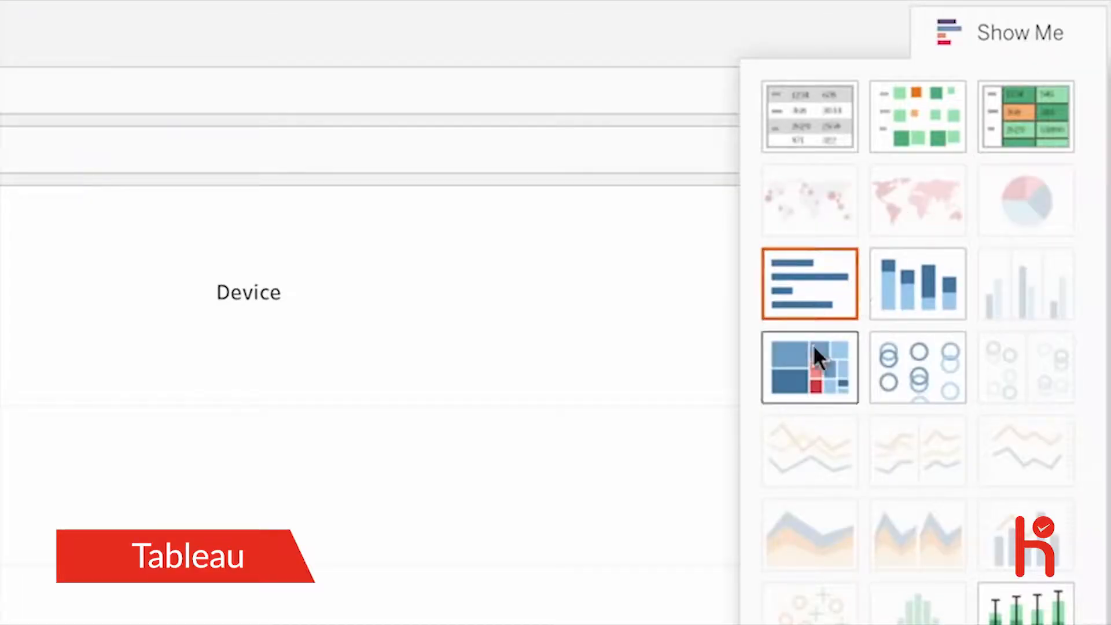
left_click(809, 368)
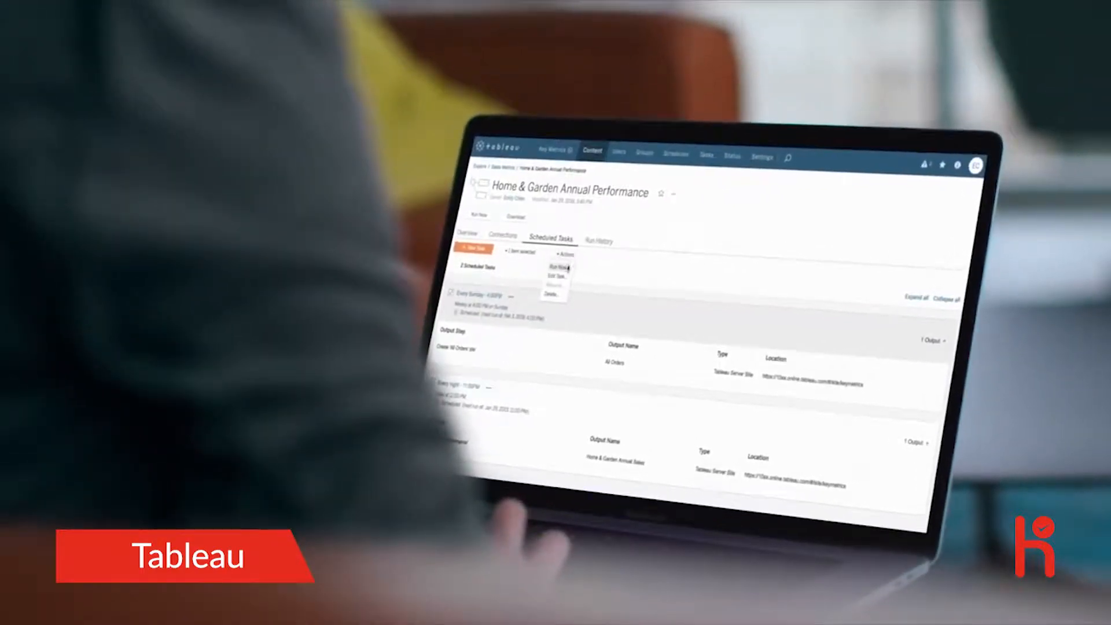
Add a user by email address in Users, assigning the Publisher role
left_click(561, 265)
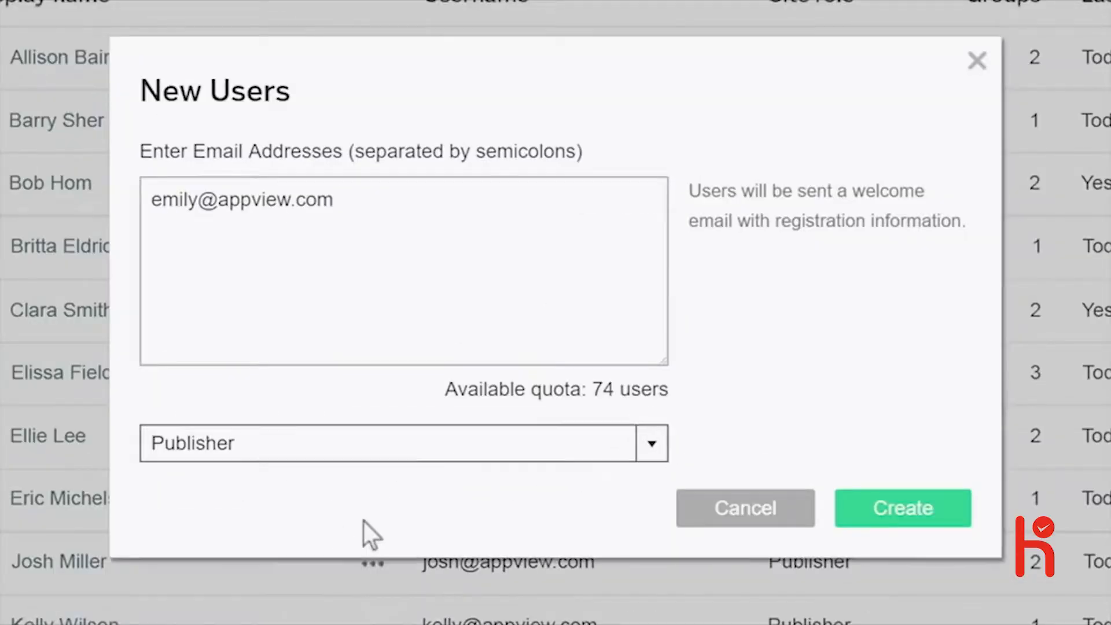
left_click(903, 508)
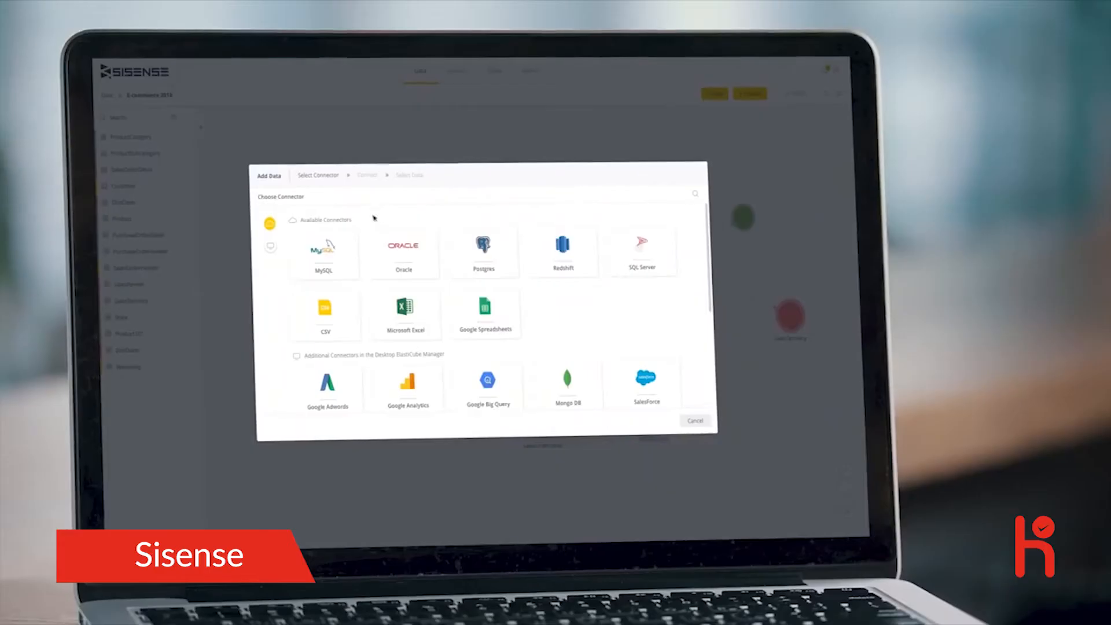
Move from the E-commerce 2018 model to the Analytics Orders and Price Analysis dashboard
left_click(695, 420)
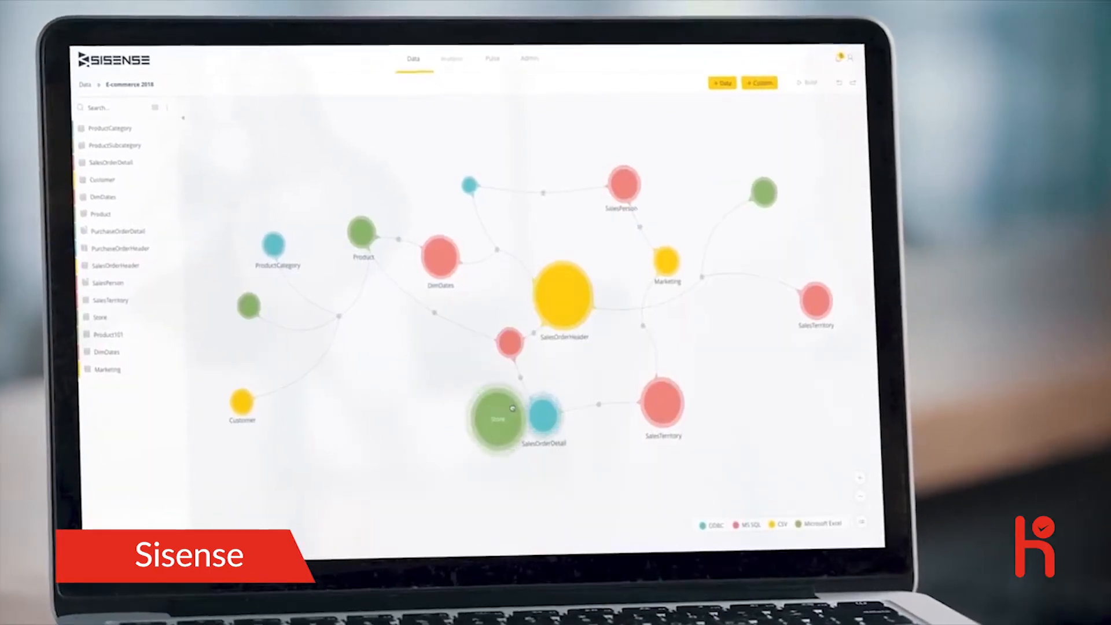
left_click(613, 73)
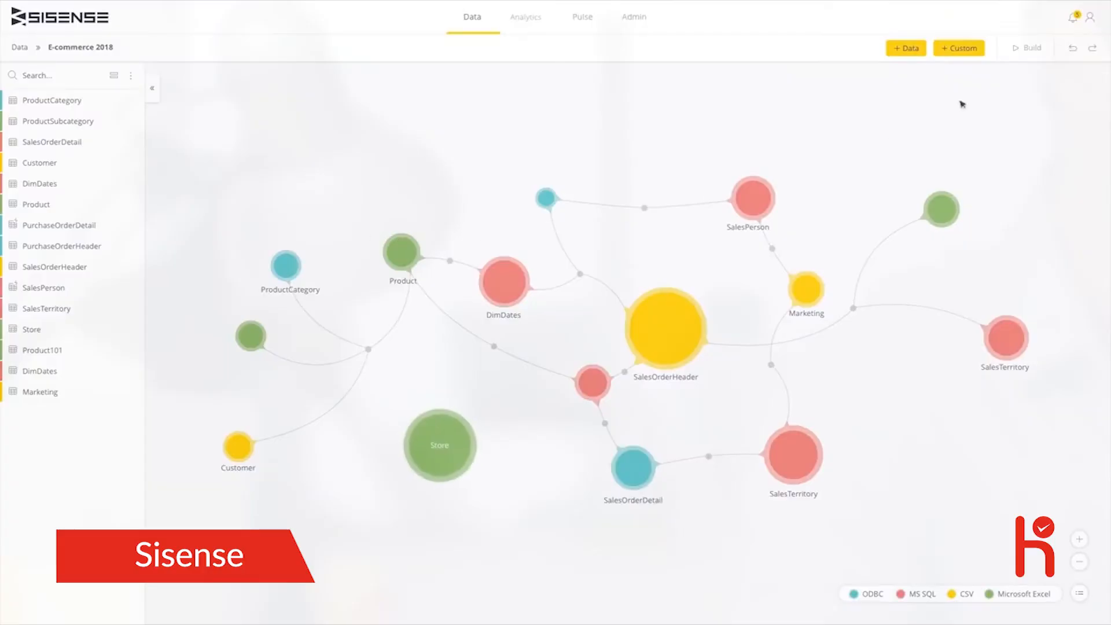
left_click(526, 16)
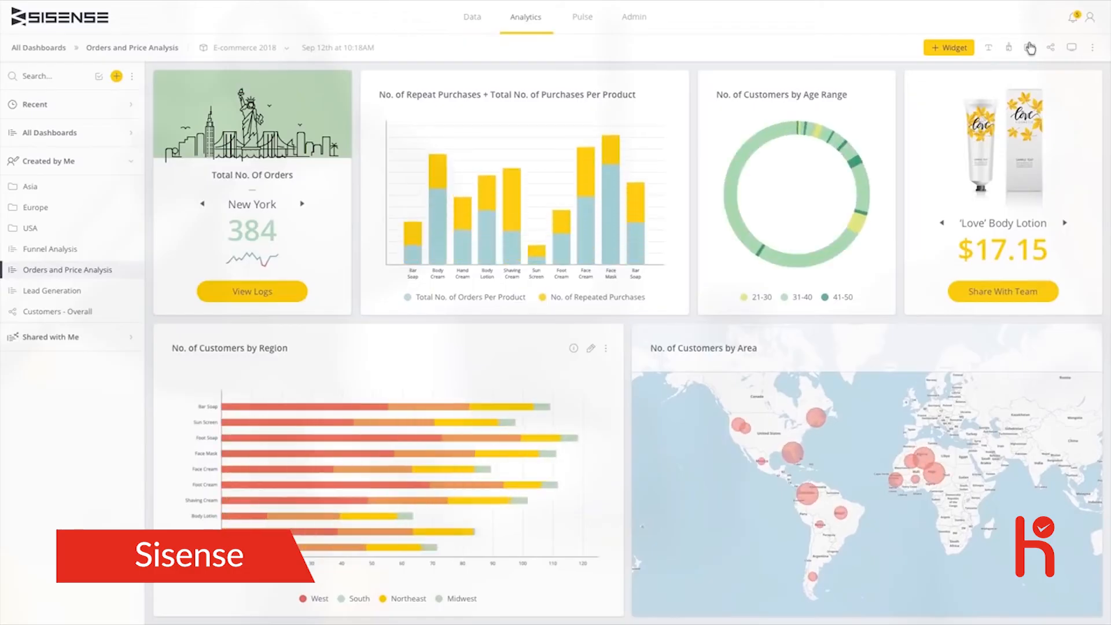